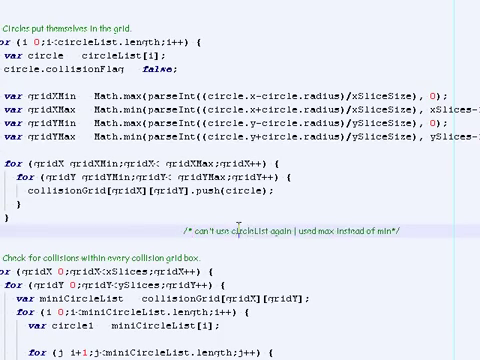
Step: Scroll cd.js down to the initGame function calling initCircles(1000)
scroll("down", 3)
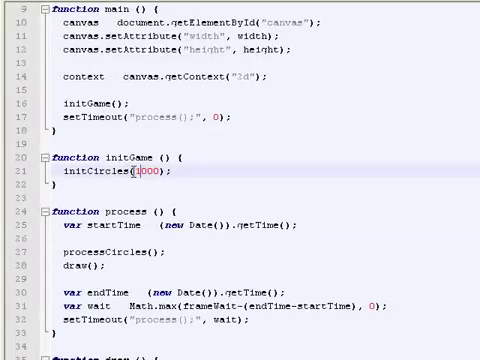
type("800")
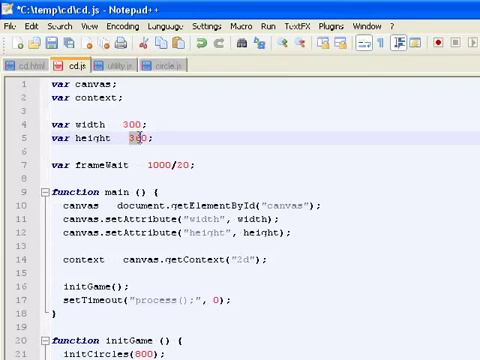
Step: Replace the canvas height 300 with 180 on line 5 of cd.js
type("180")
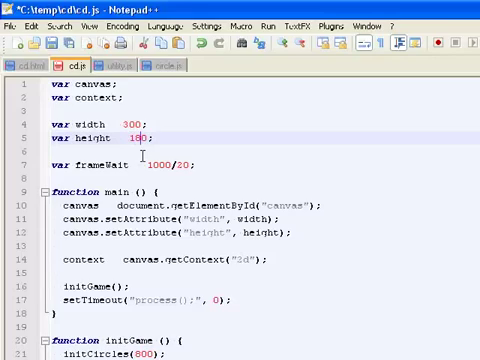
scroll("down", 3)
type("5")
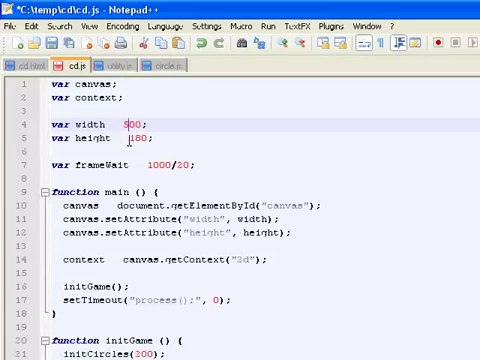
Step: Type 30 into the cd.js height value, keeping width at 500
type("30")
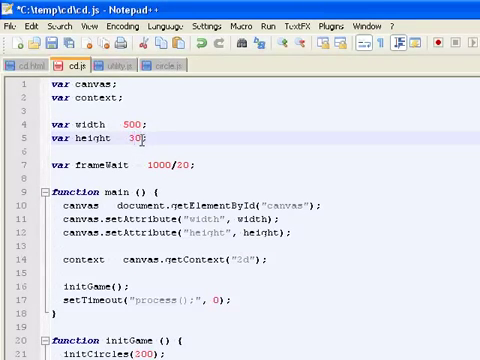
scroll("down", 3)
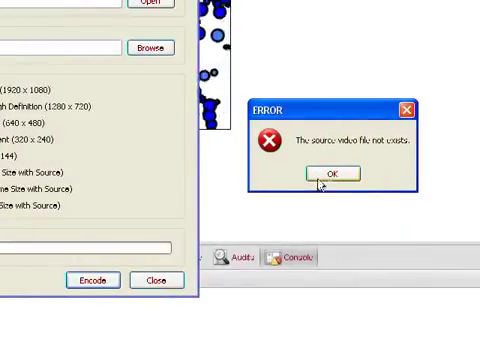
Step: Dismiss the video encoder's missing source file error with OK
left_click(329, 171)
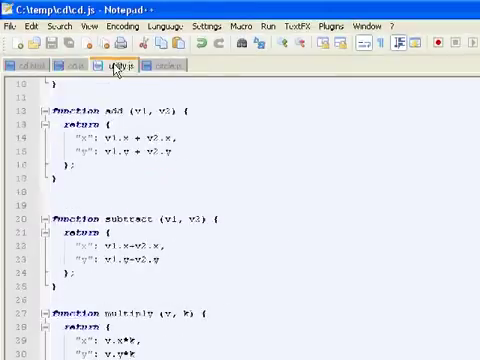
Step: Switch to circle.js and scroll down to the initCircles function
left_click(156, 67)
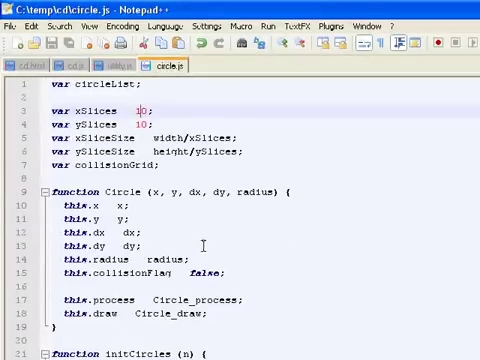
scroll("down", 3)
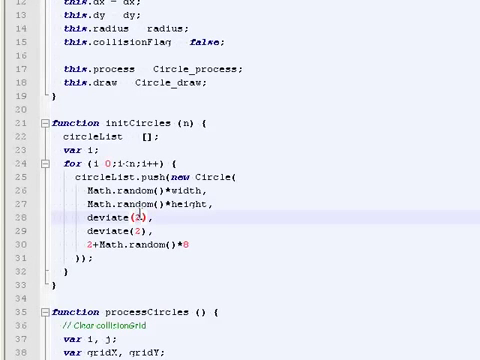